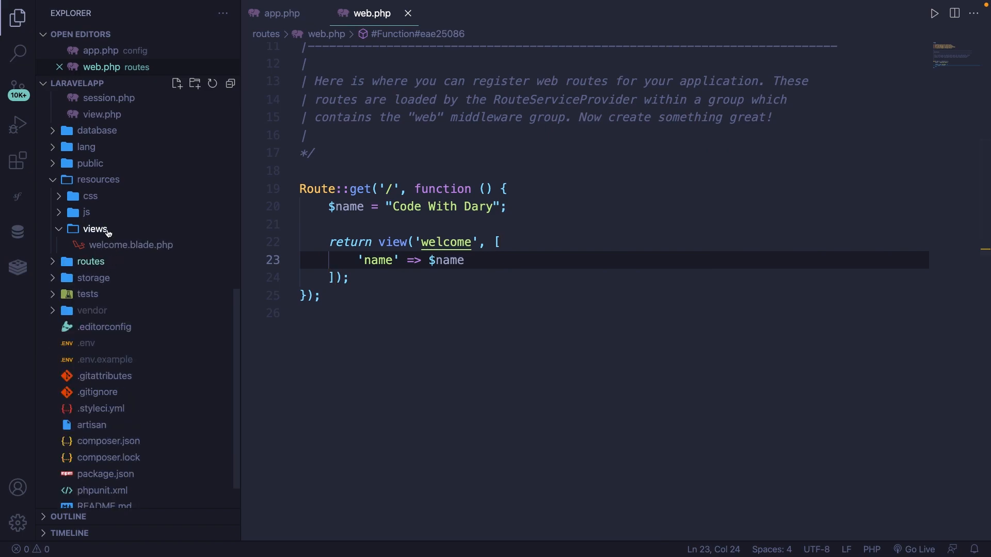
Collapse and reopen the LARAVELAPP tree with all folders folded, and close every open editor
left_click(85, 99)
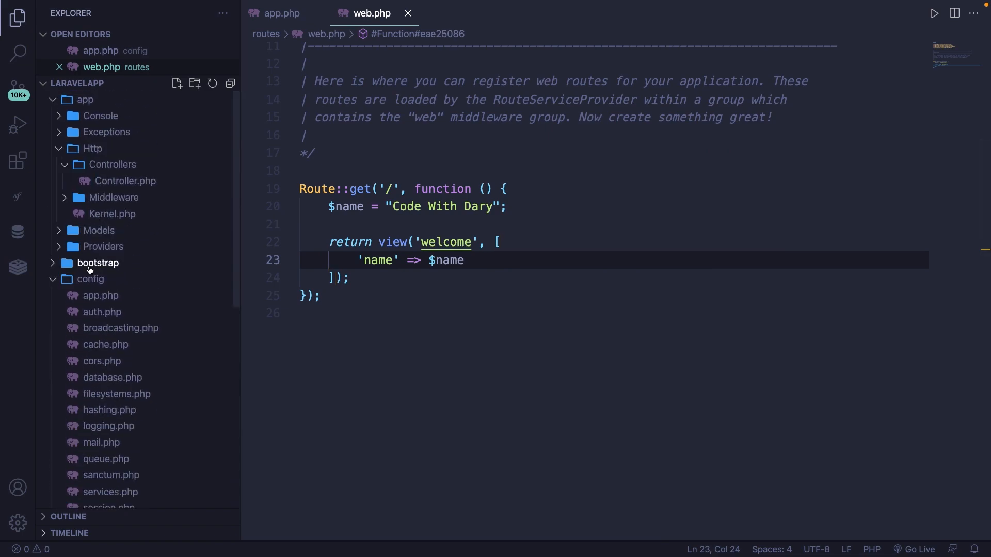
left_click(77, 82)
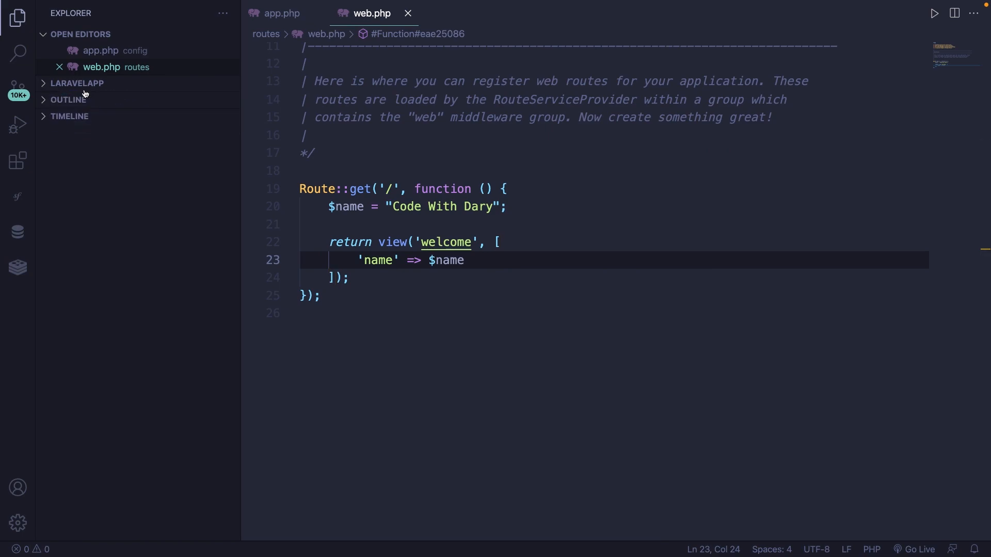
left_click(77, 83)
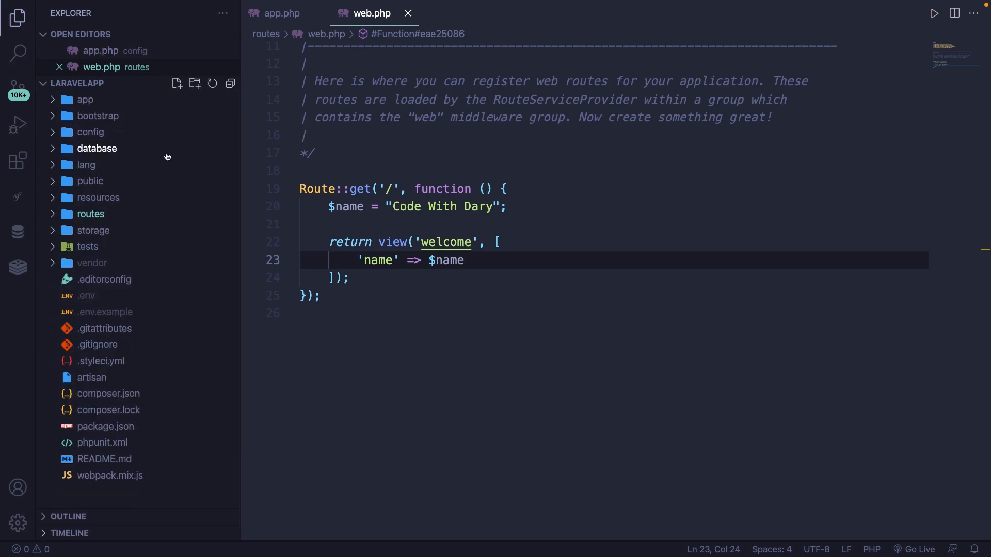
mouse_move(201, 213)
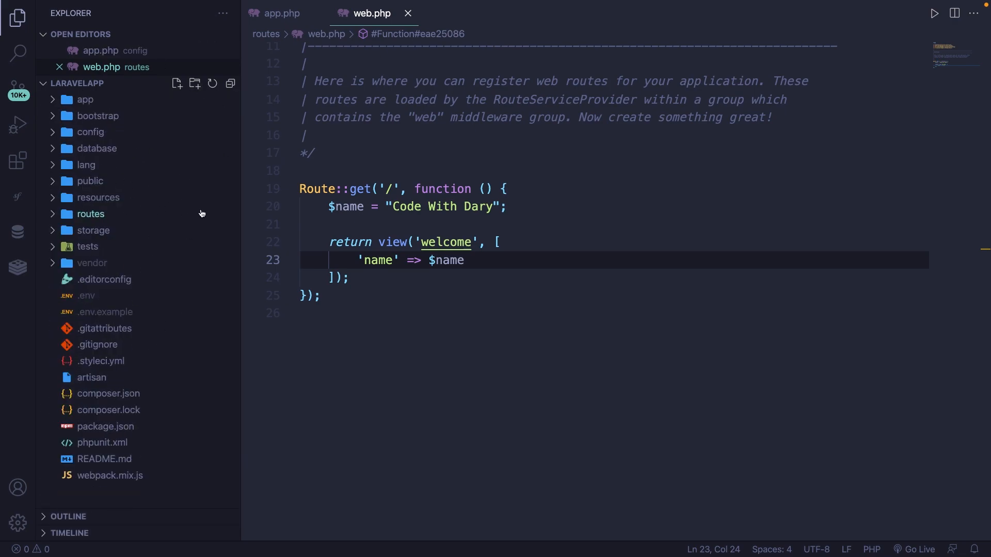
left_click(408, 14)
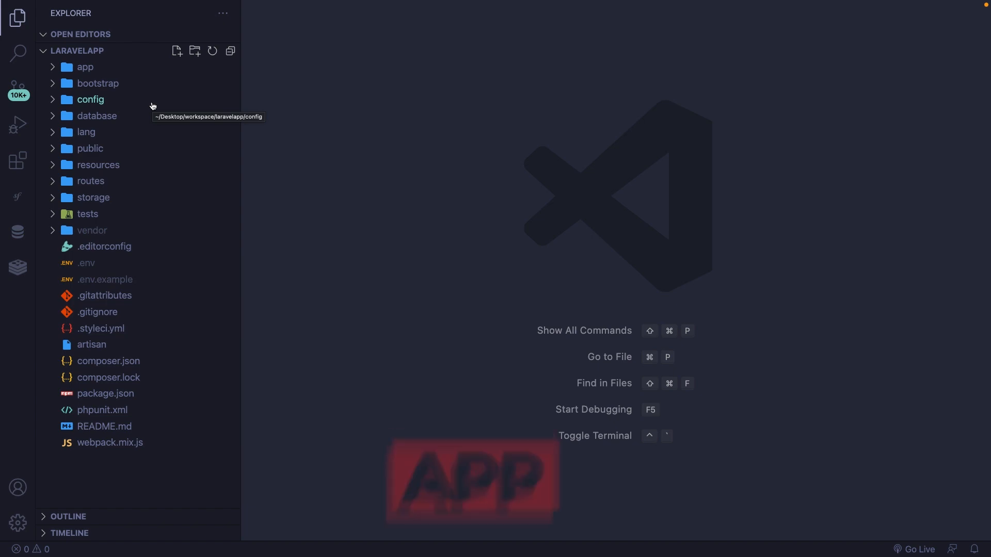
left_click(85, 68)
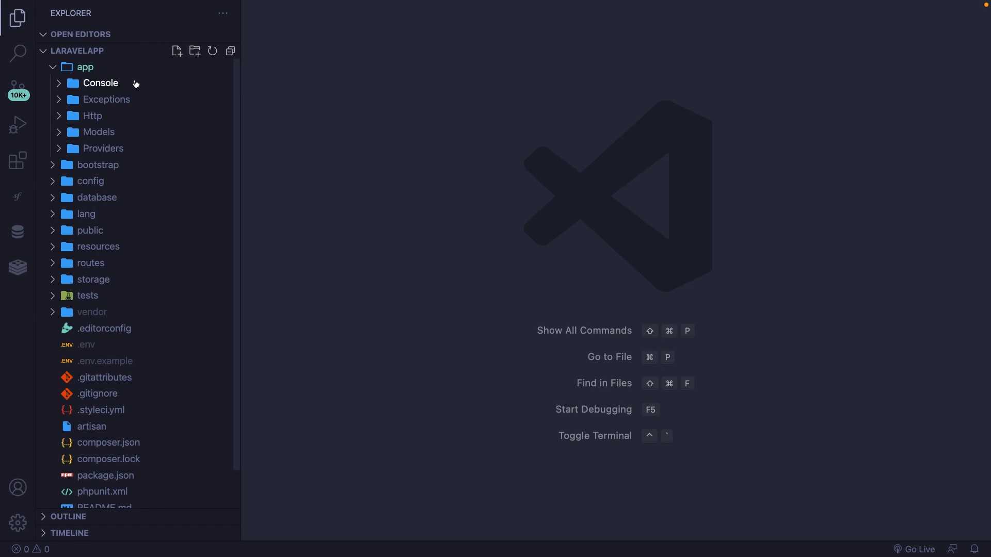
left_click(92, 115)
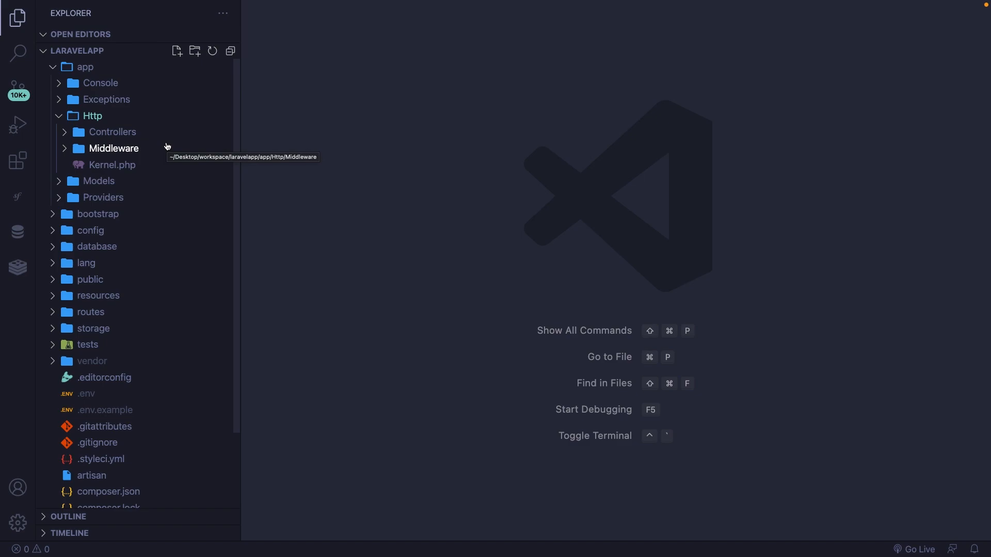
left_click(84, 67)
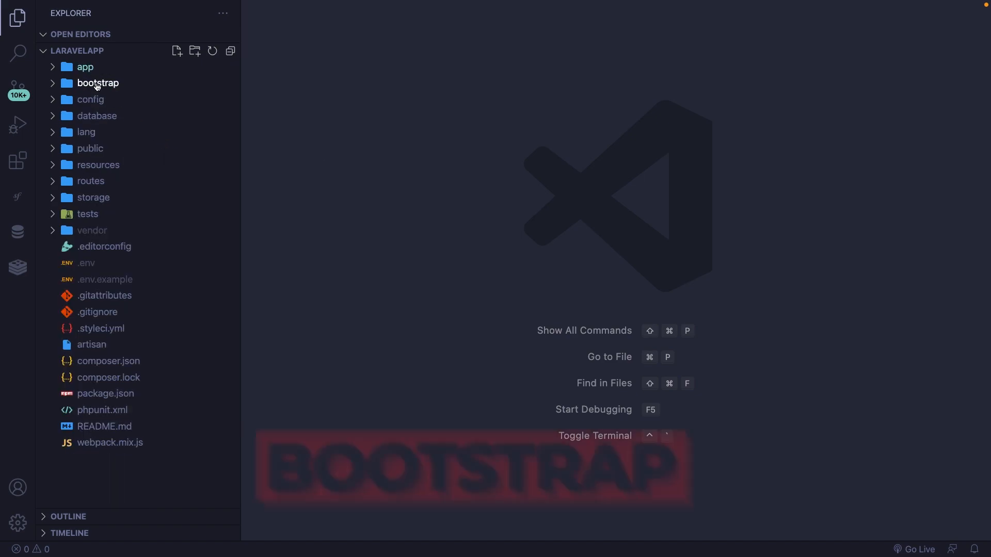
Expand bootstrap in the Explorer to list its cache folder and app.php
left_click(98, 83)
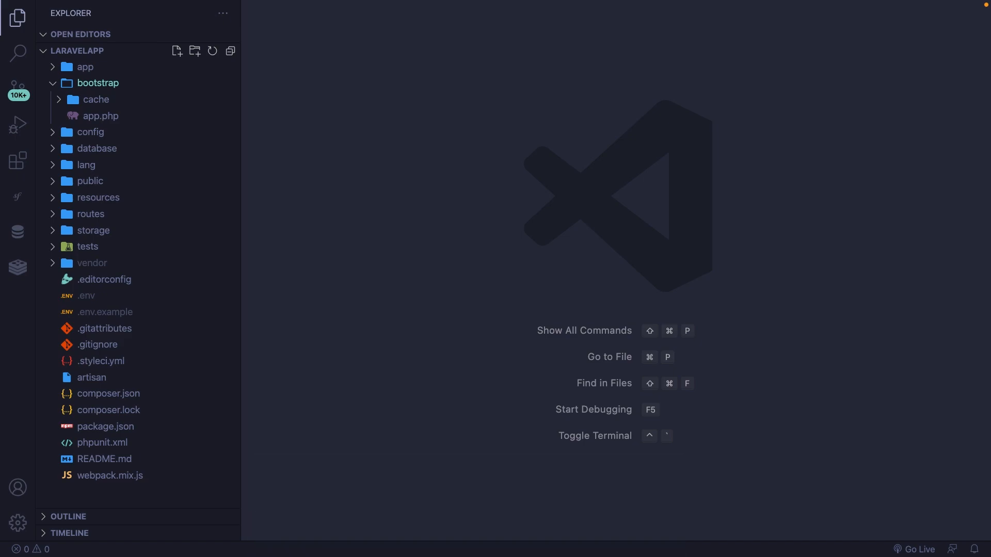
mouse_move(98, 100)
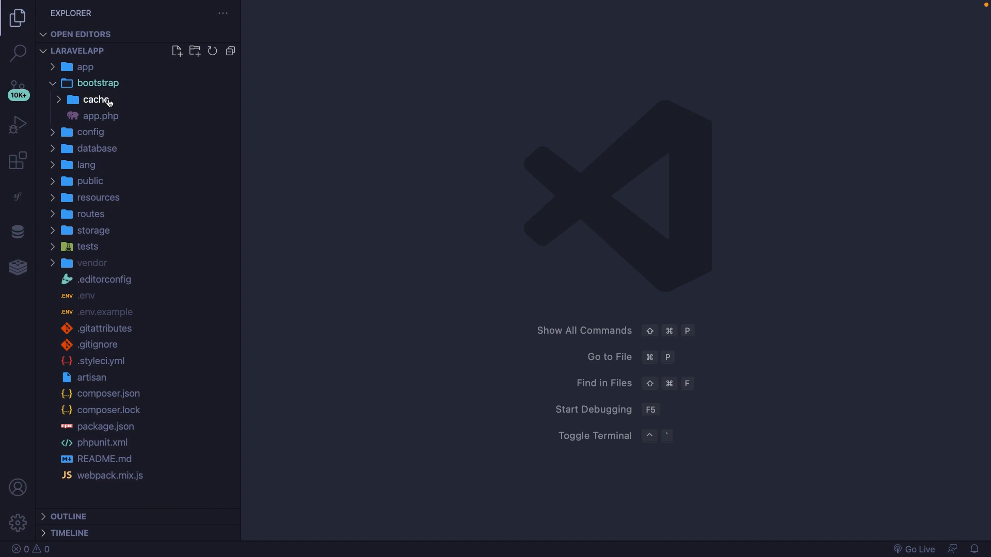
mouse_move(101, 116)
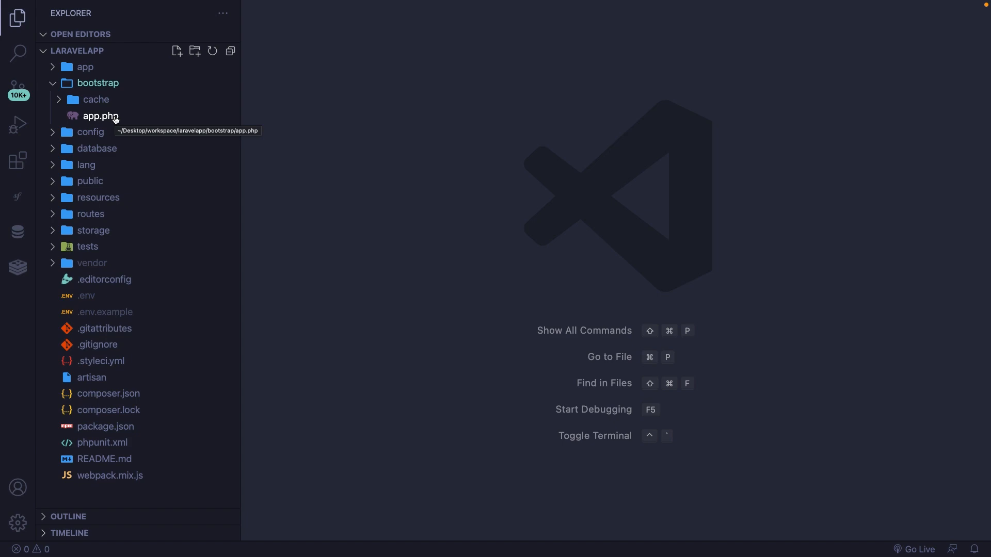
mouse_move(118, 107)
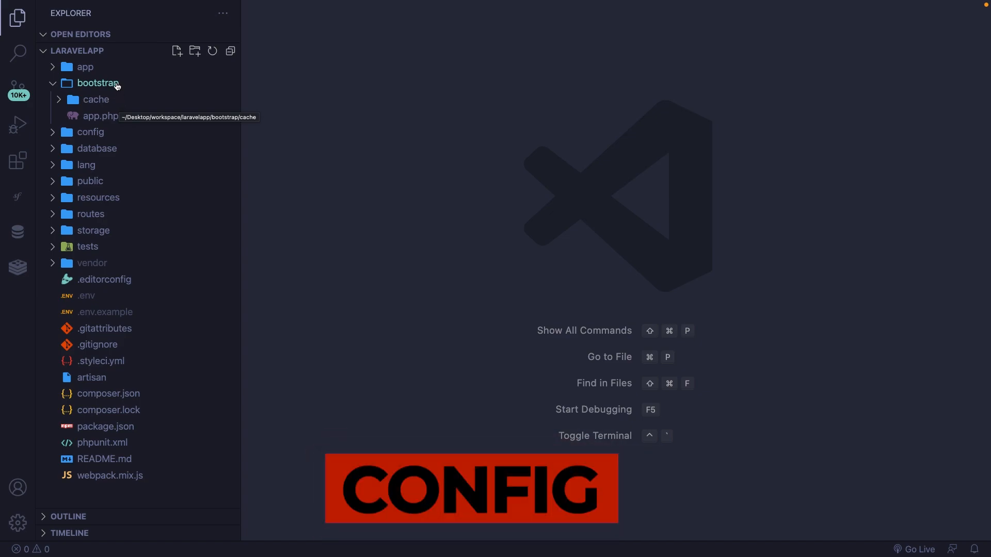
Open config/database.php, select the 'mysql' default, and scroll through the sqlite, mysql, pgsql and sqlsrv connections
left_click(91, 99)
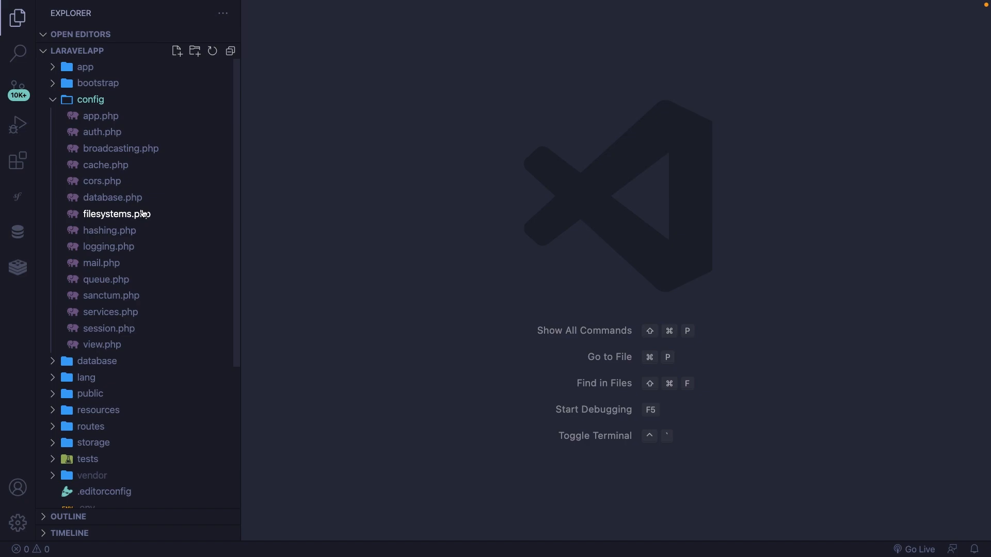
mouse_move(113, 197)
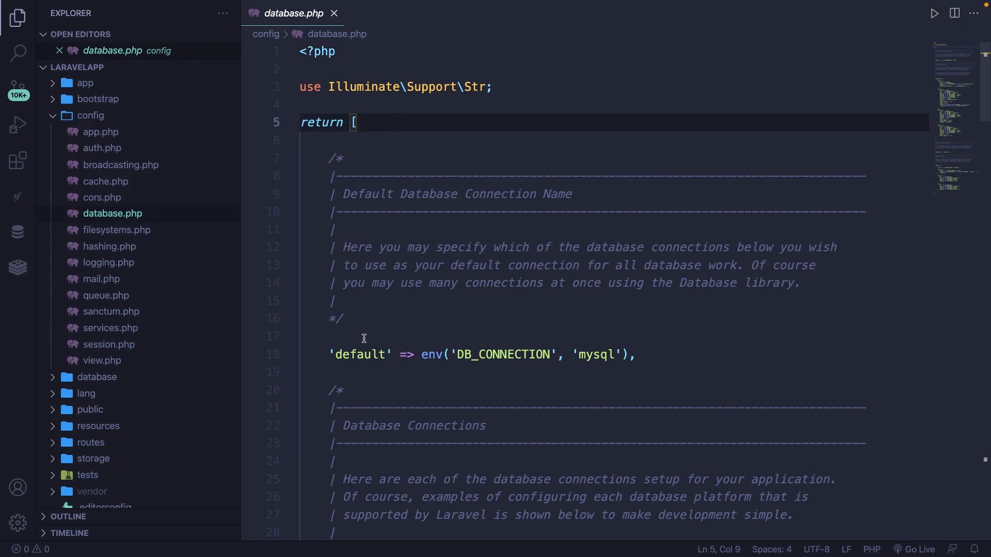
double_click(360, 354)
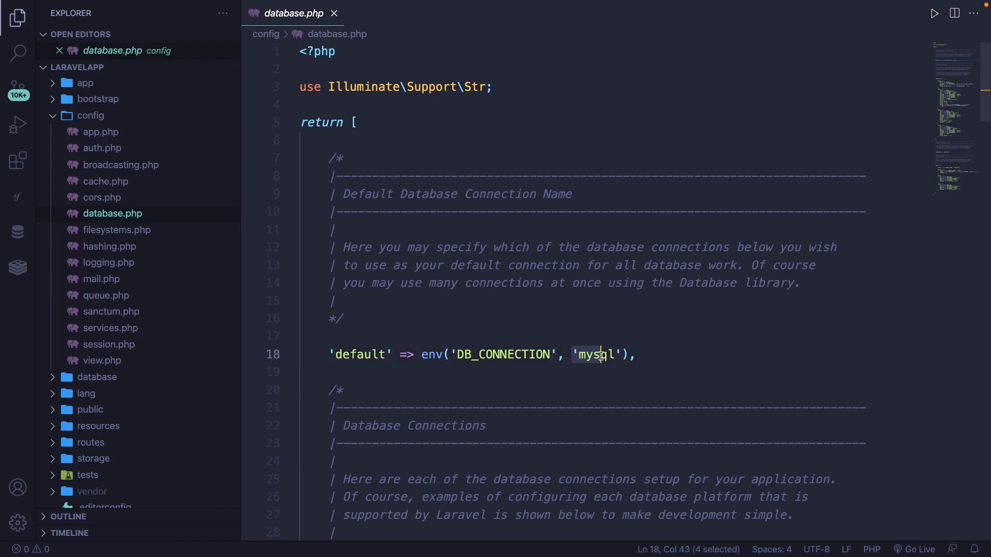
scroll("down", 3)
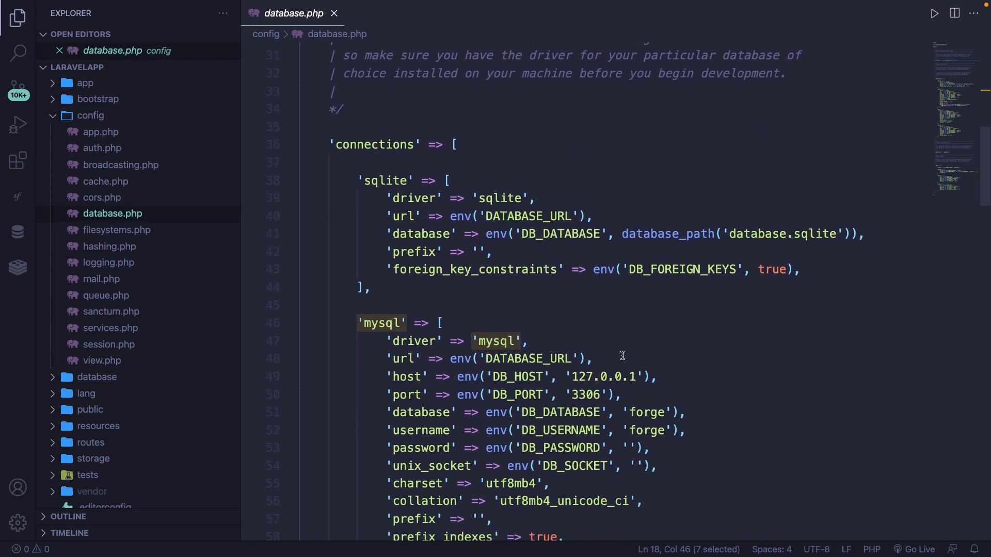
scroll("down", 3)
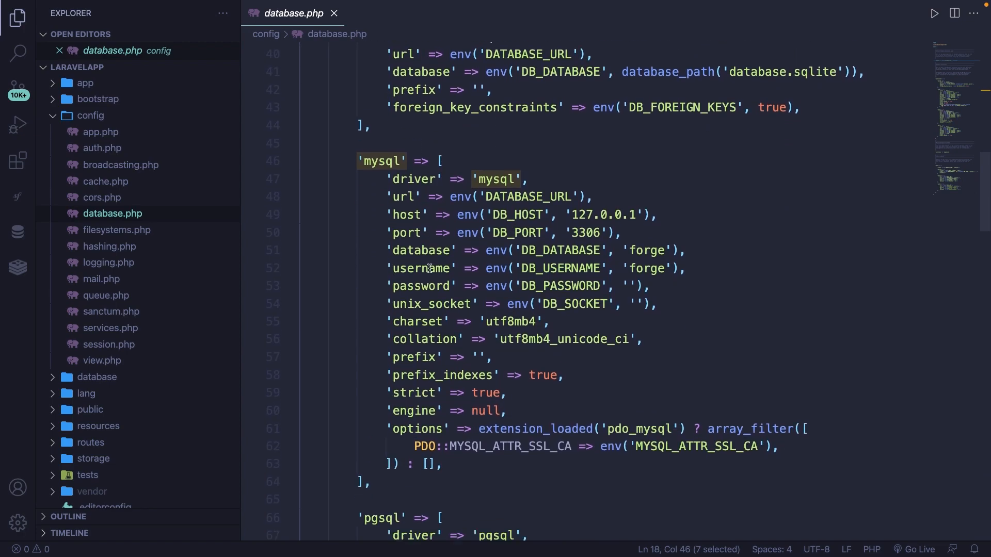
scroll("down", 3)
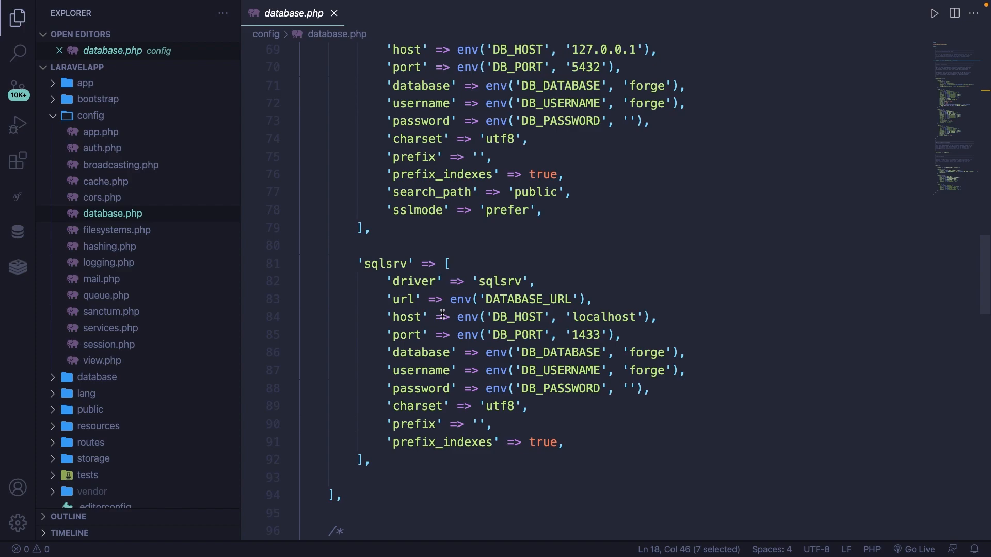
mouse_move(523, 140)
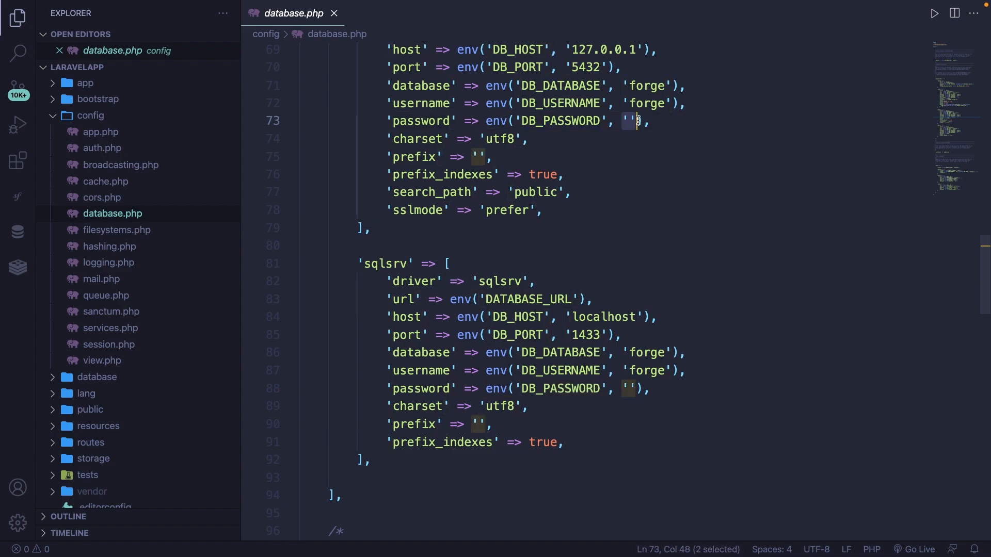
Collapse config and expand database to show factories, migrations, seeders and .gitignore
left_click(91, 116)
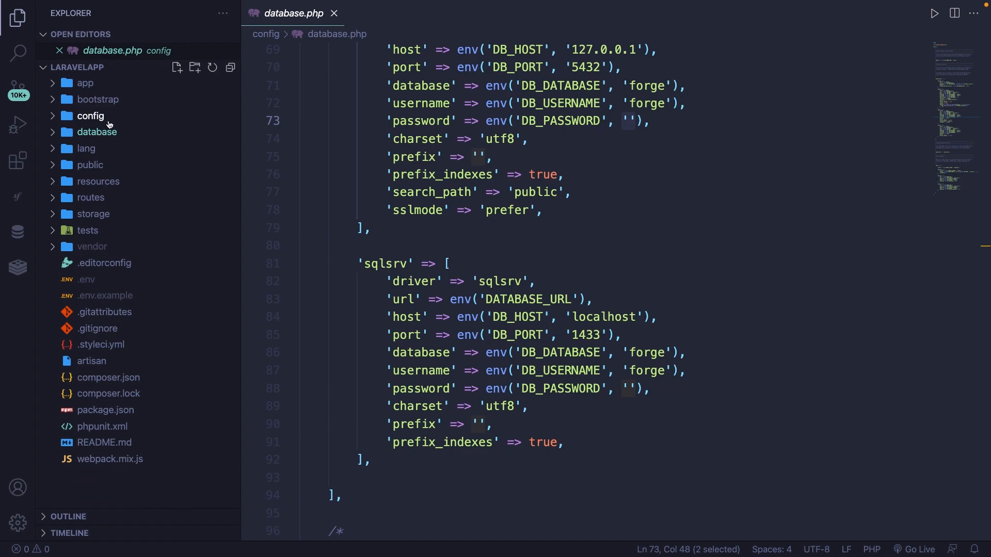
left_click(98, 132)
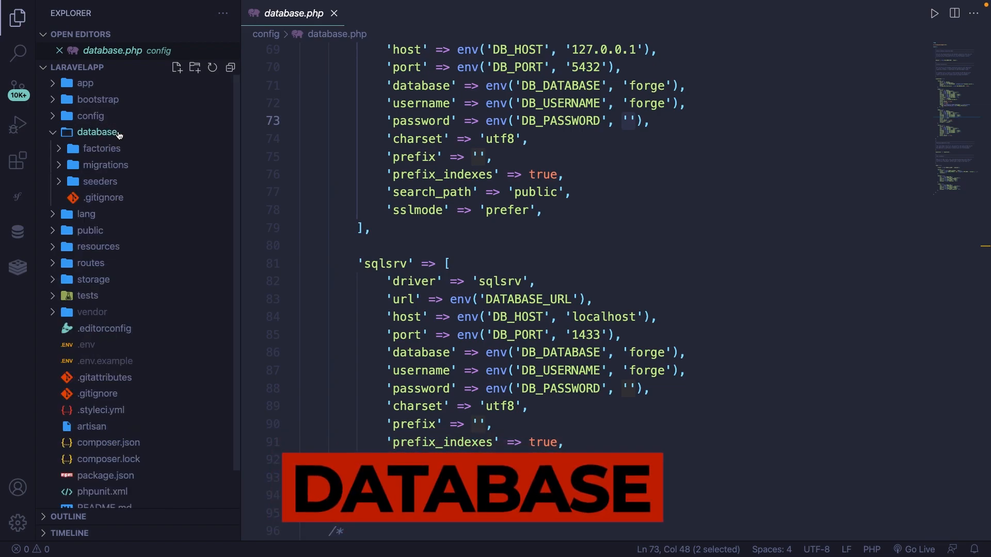
mouse_move(98, 132)
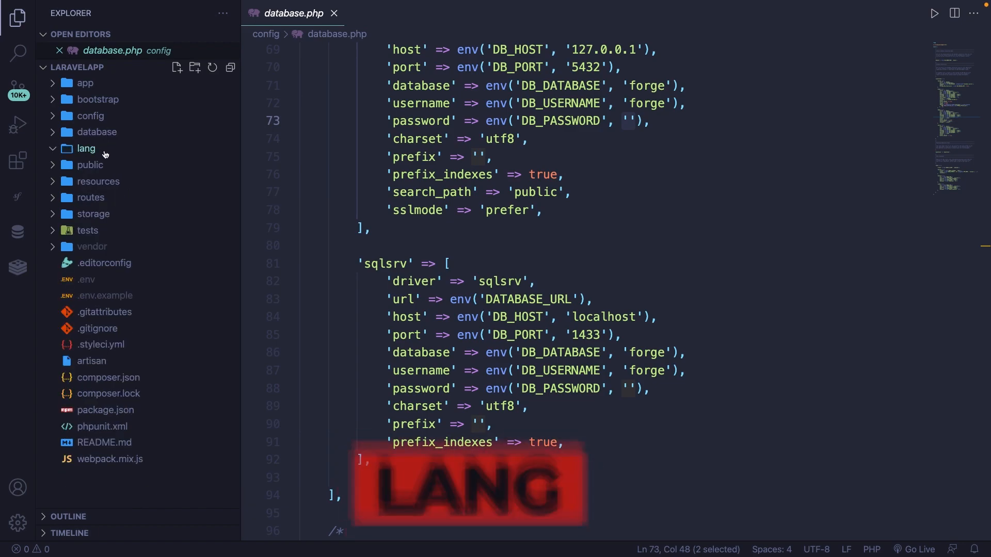
Peek into lang, open public/index.php, fold public away, and expand the next folder below
left_click(86, 149)
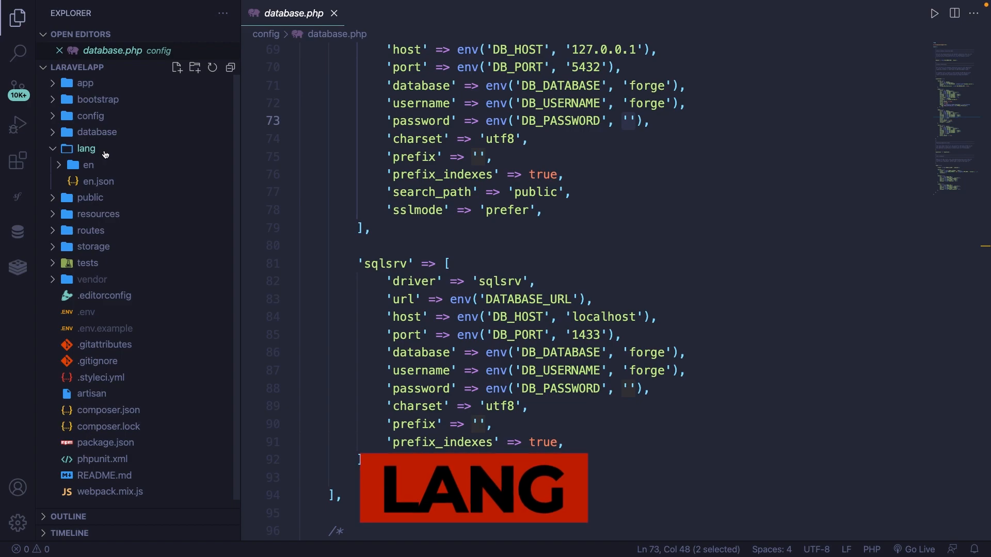
left_click(86, 148)
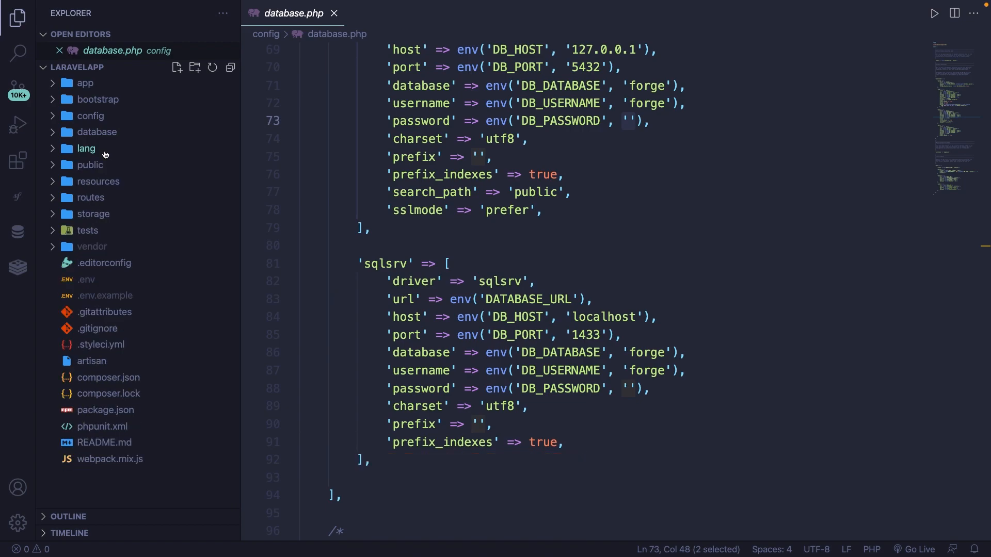
left_click(90, 165)
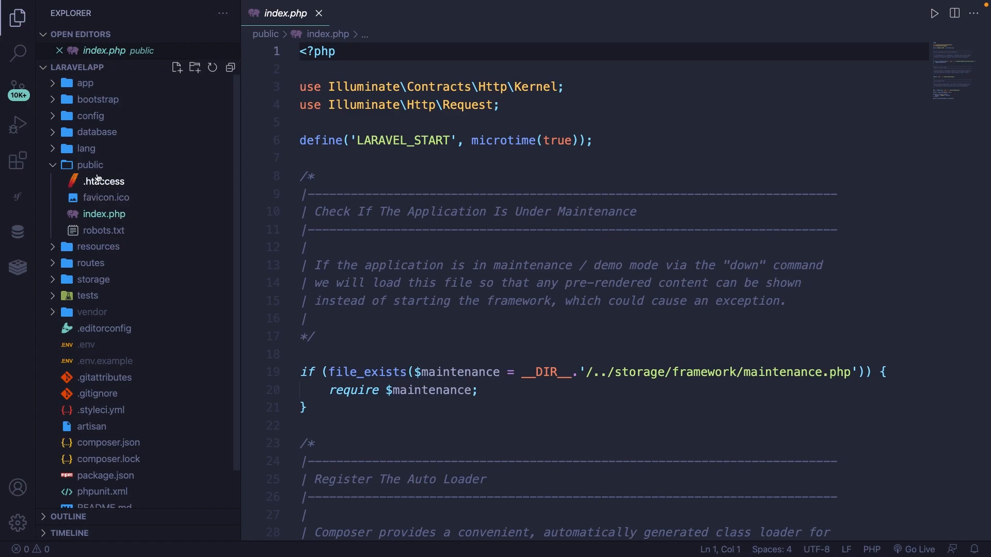
left_click(98, 181)
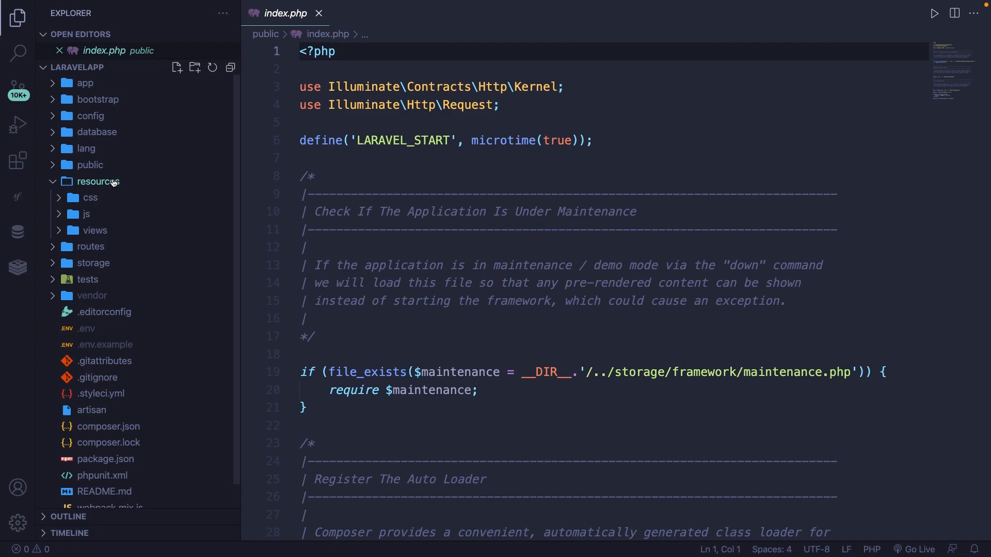
left_click(91, 197)
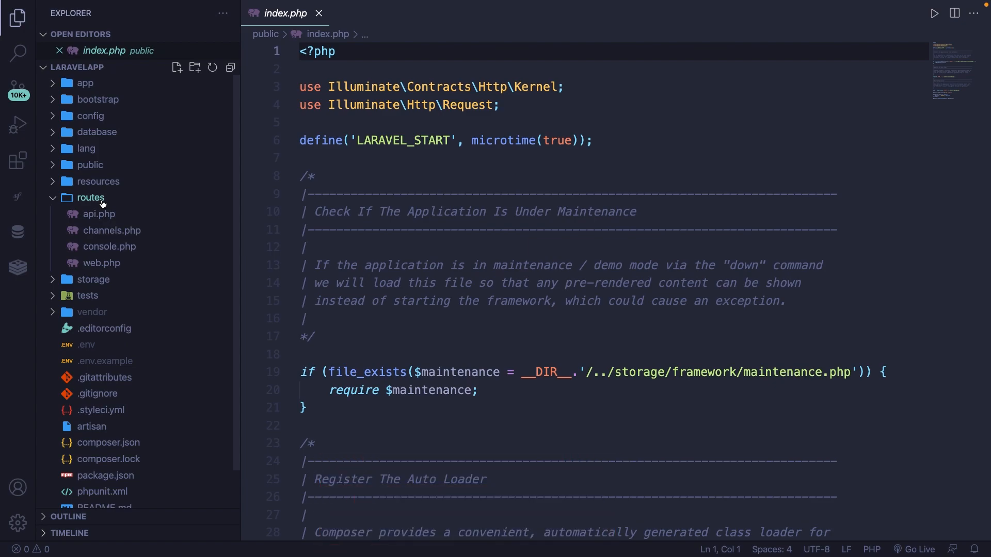
mouse_move(99, 214)
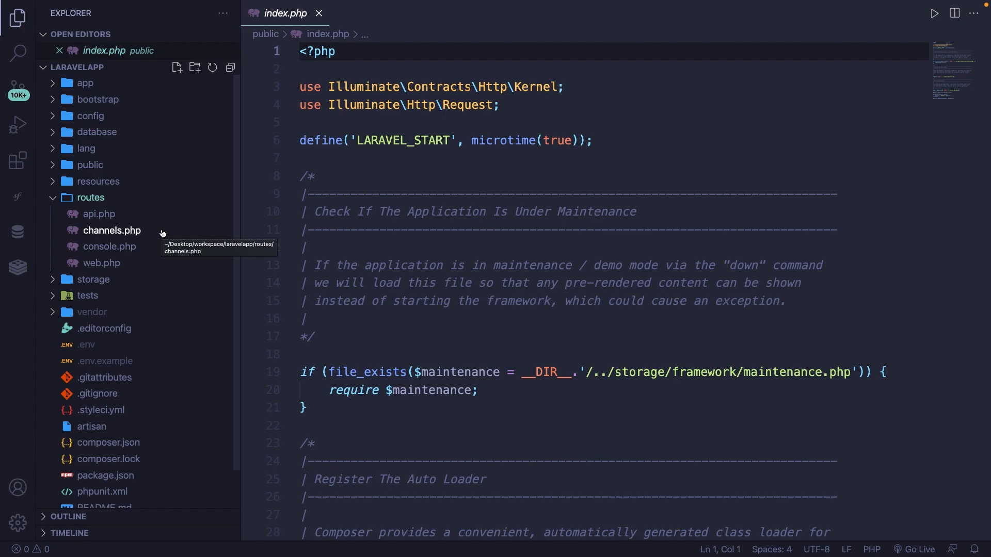
mouse_move(109, 247)
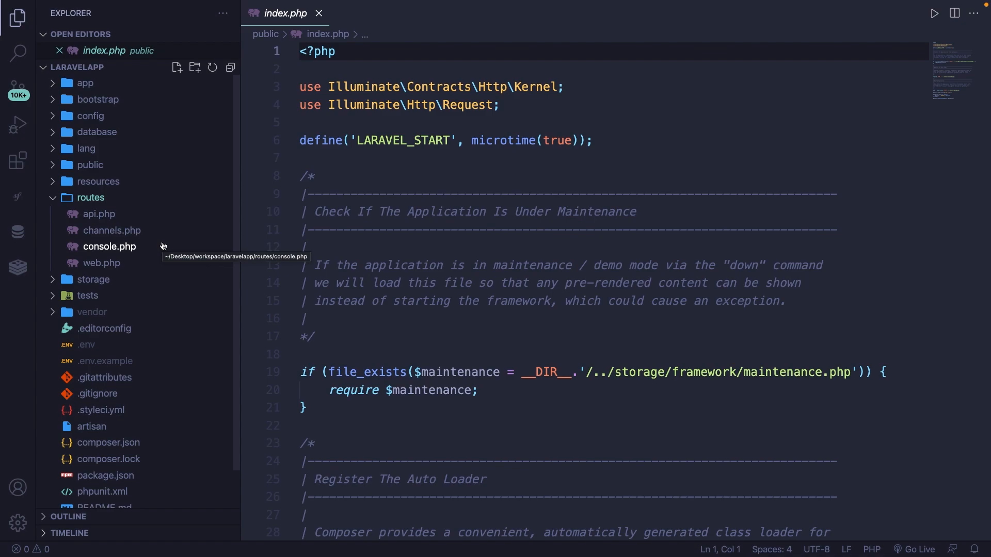
mouse_move(152, 264)
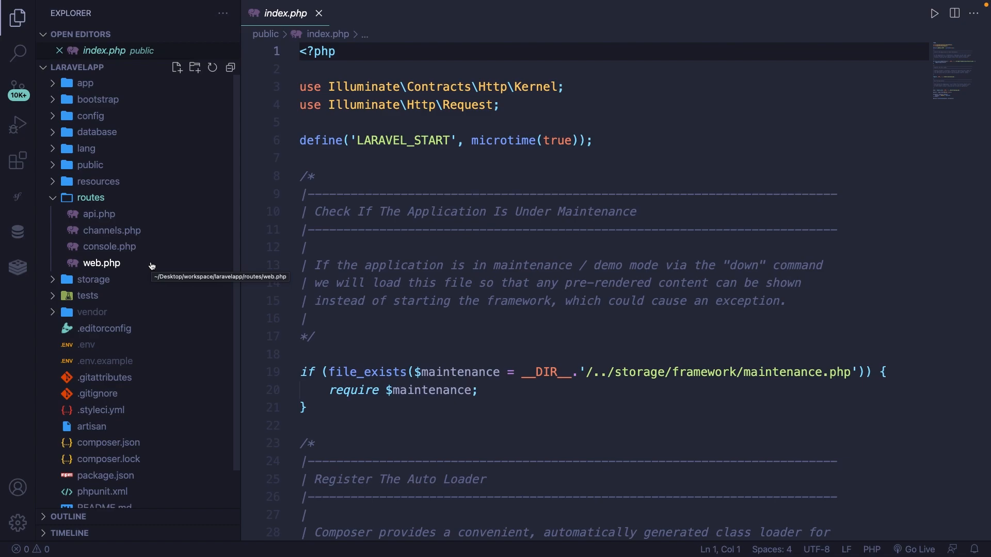
Collapse routes and expand storage/logs to open laravel.log with the Twig_Extension error
left_click(93, 214)
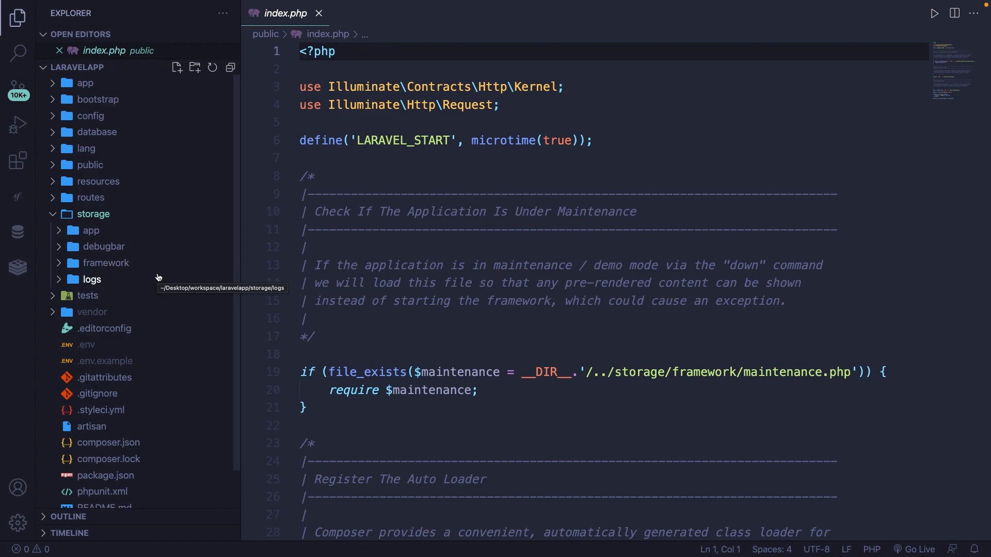
left_click(91, 279)
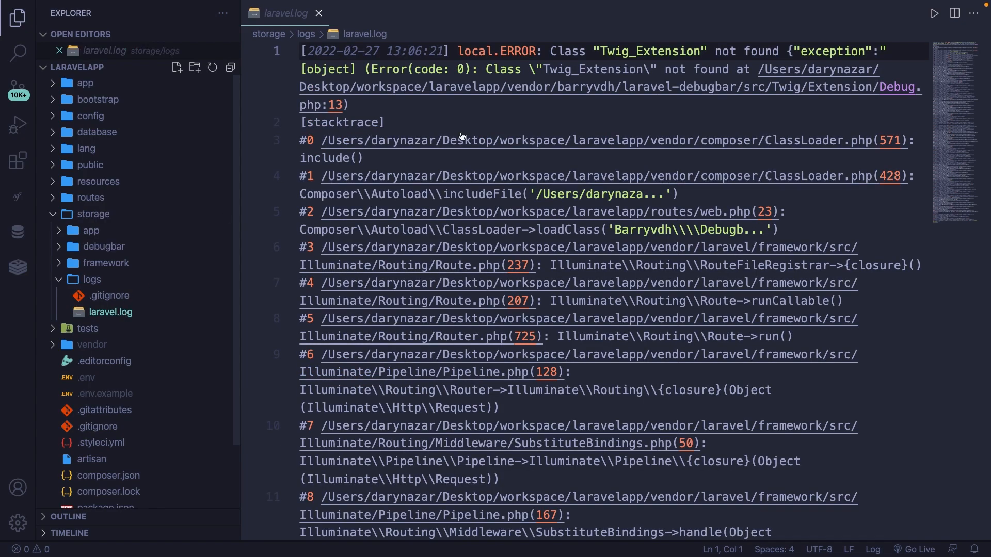
mouse_move(590, 256)
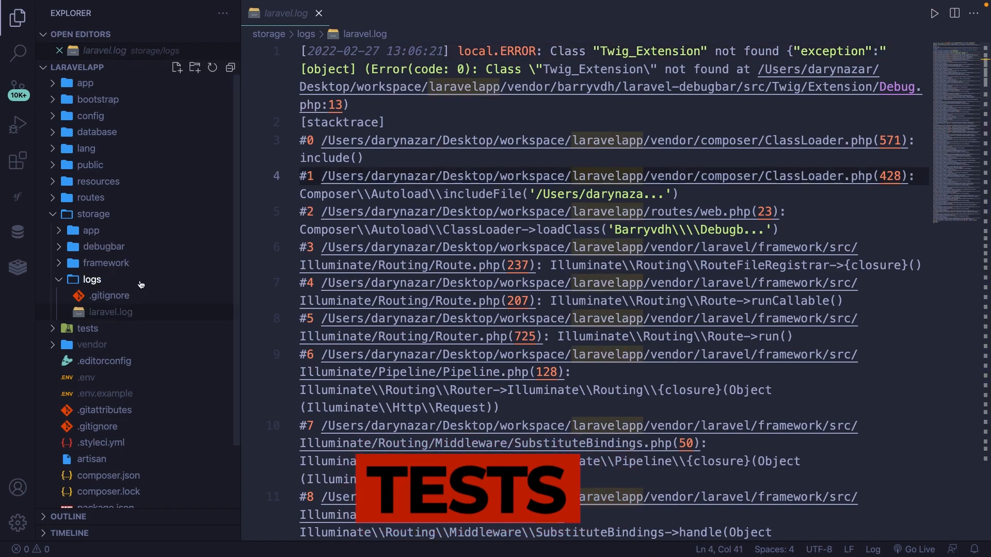
Collapse logs, browse the vendor packages, then close the laravel.log tab
left_click(92, 279)
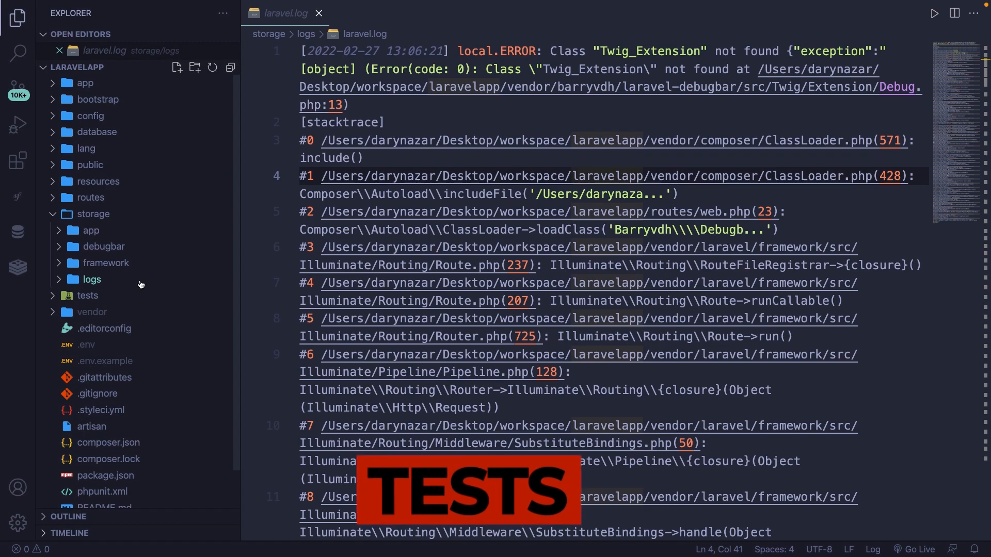
left_click(87, 295)
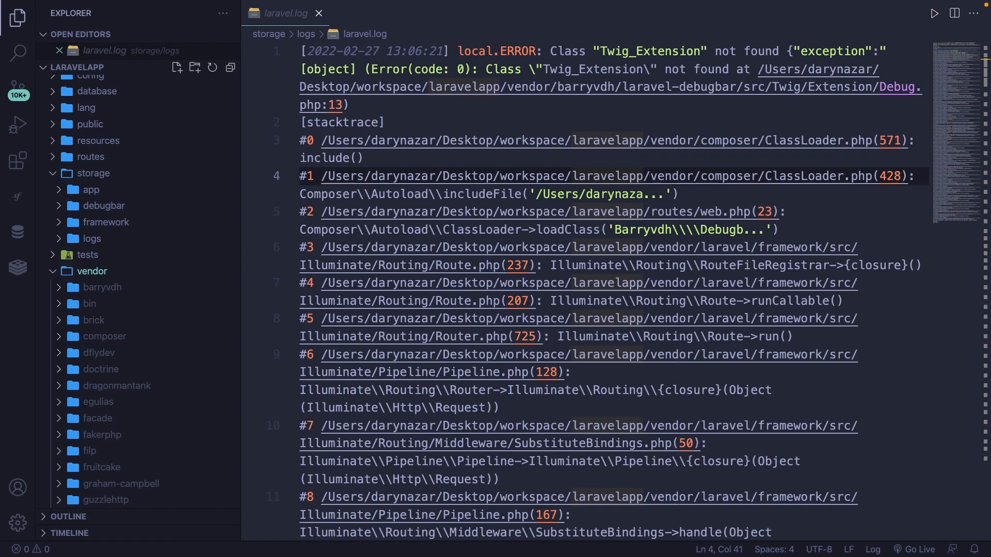
left_click(319, 13)
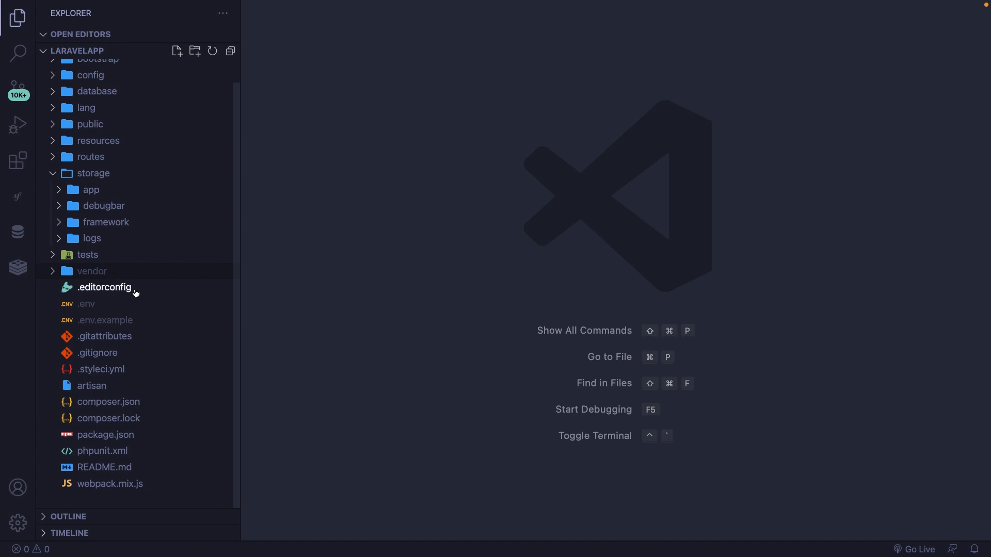
Open .editorconfig and click into its charset and indentation rules
left_click(105, 287)
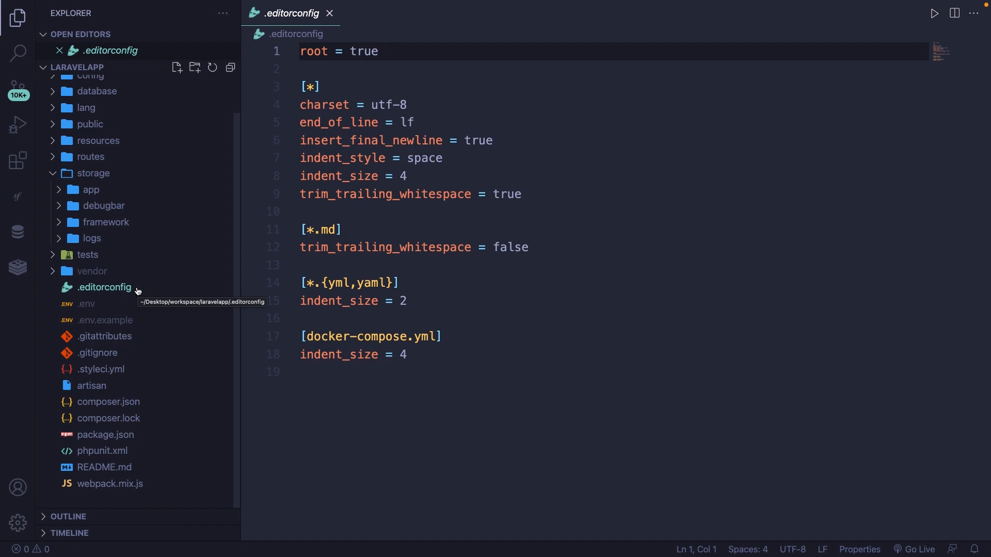
mouse_move(197, 238)
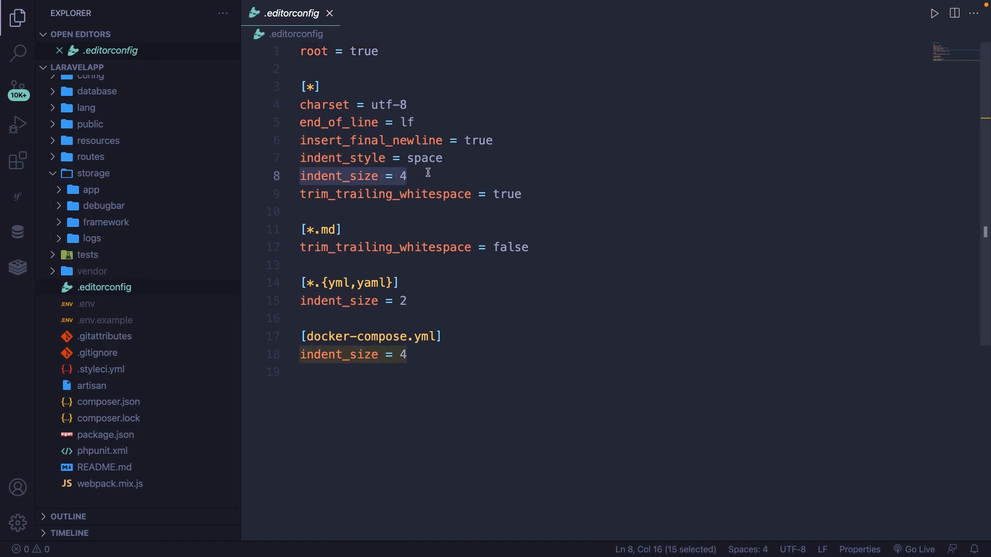
left_click(406, 105)
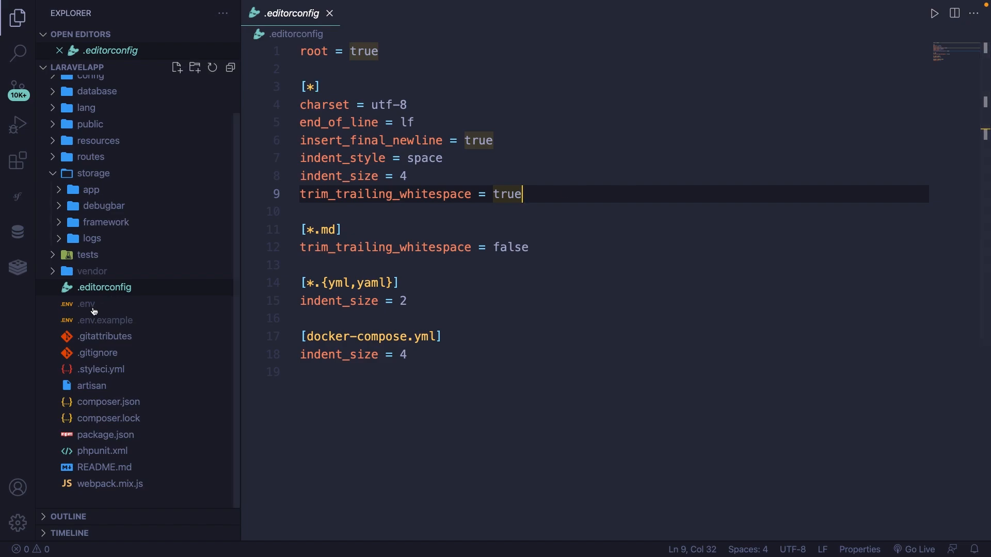
View the .env settings file, then open the .env.example template
left_click(86, 304)
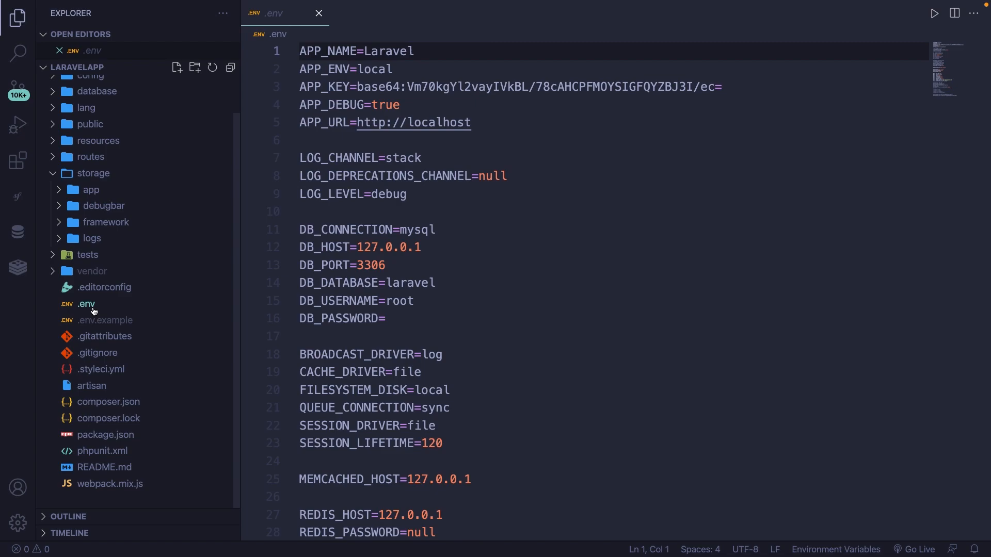
mouse_move(96, 317)
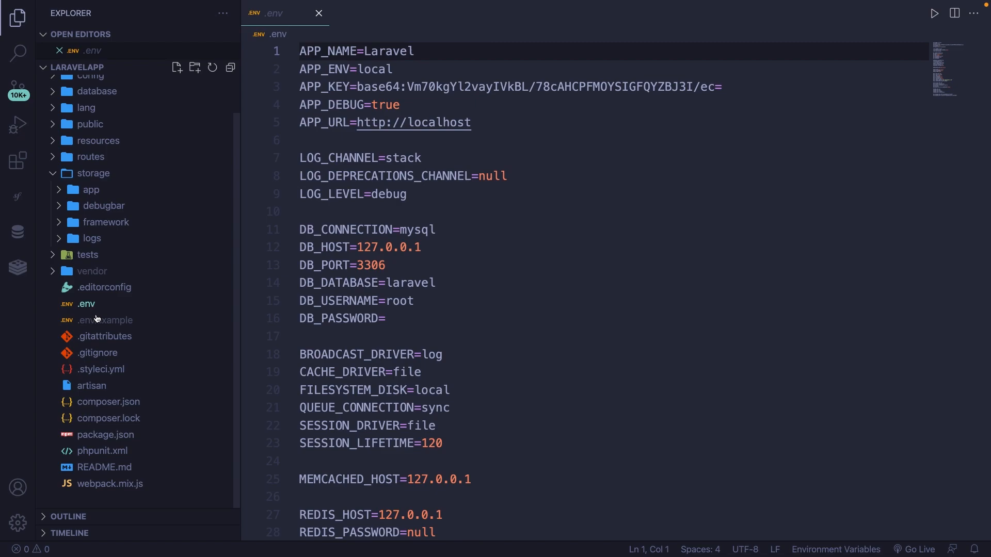
left_click(105, 320)
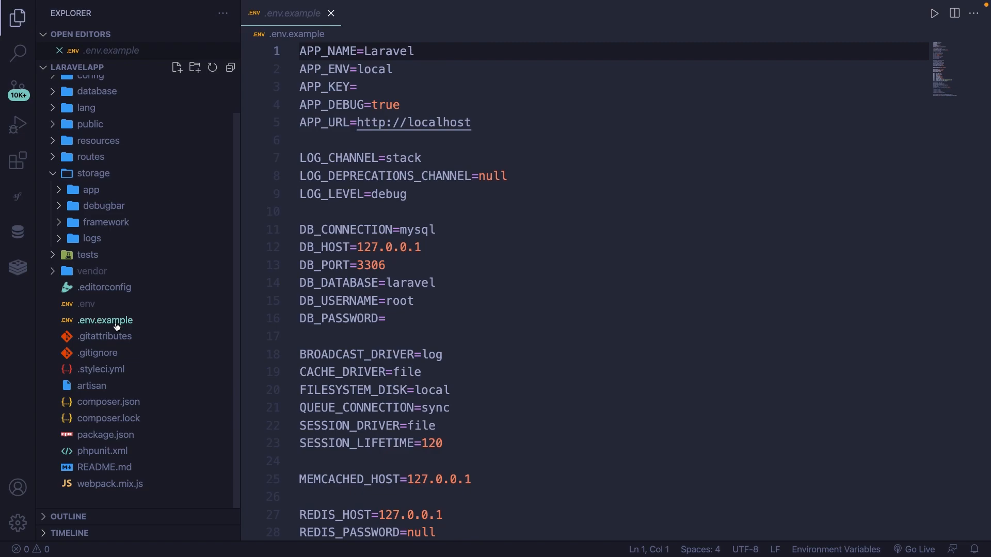
mouse_move(97, 352)
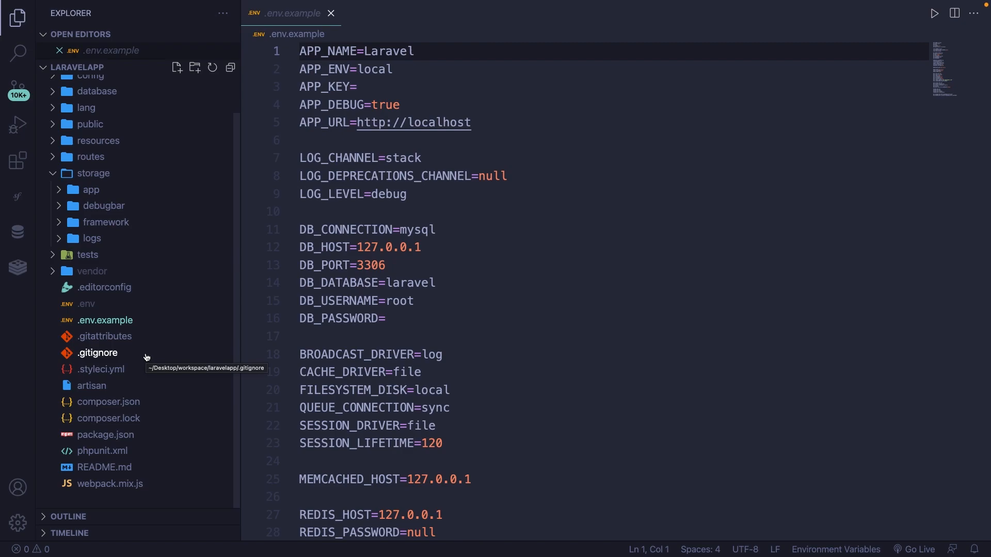
mouse_move(133, 364)
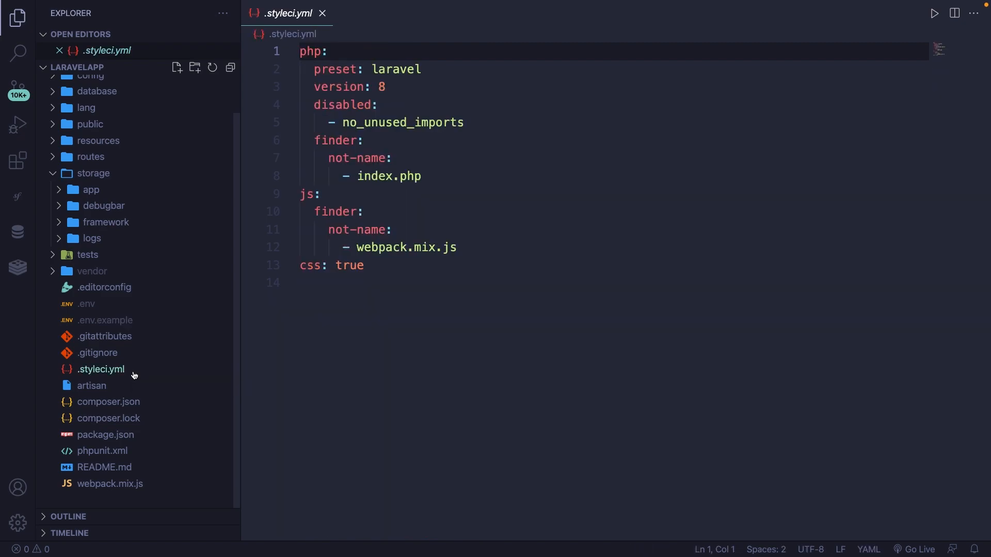
mouse_move(91, 386)
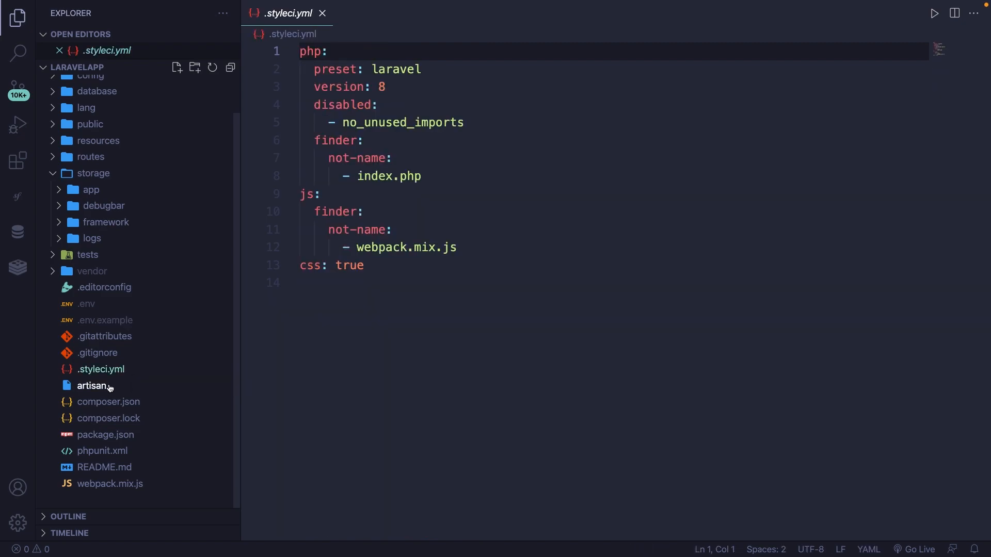
Open the artisan script from the Explorer for viewing
double_click(92, 385)
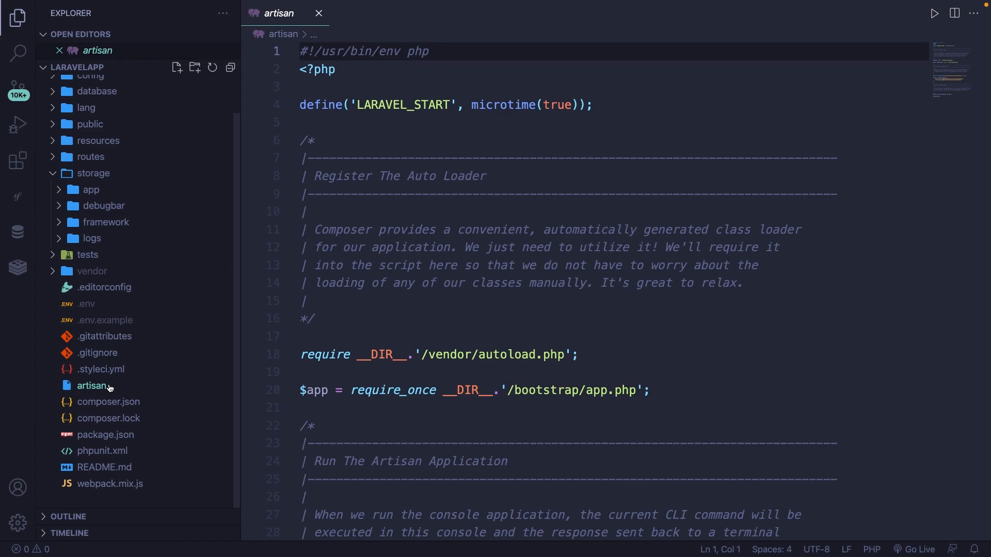
mouse_move(108, 402)
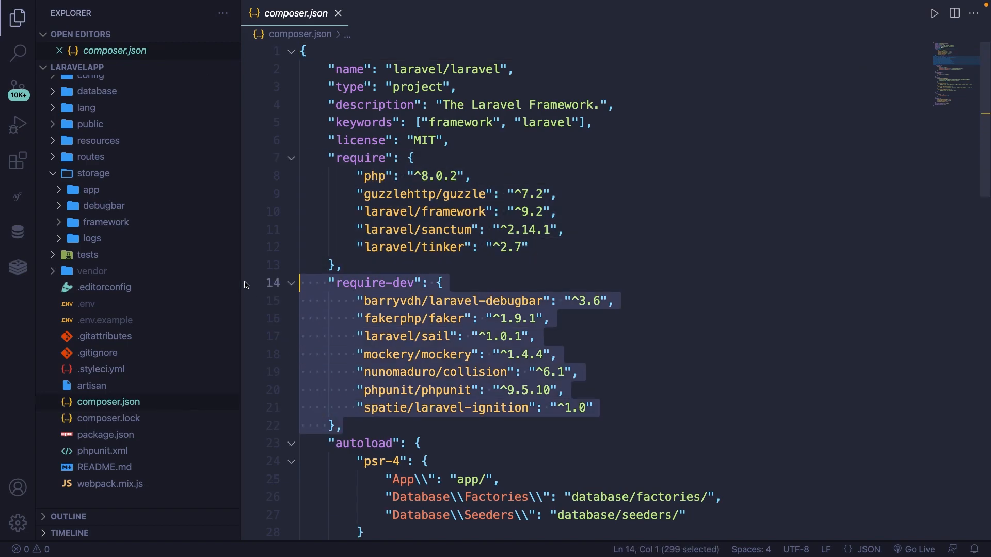
Highlight the barryvdh/laravel-debugbar dev dependency in composer.json, then view package.json
left_click(356, 301)
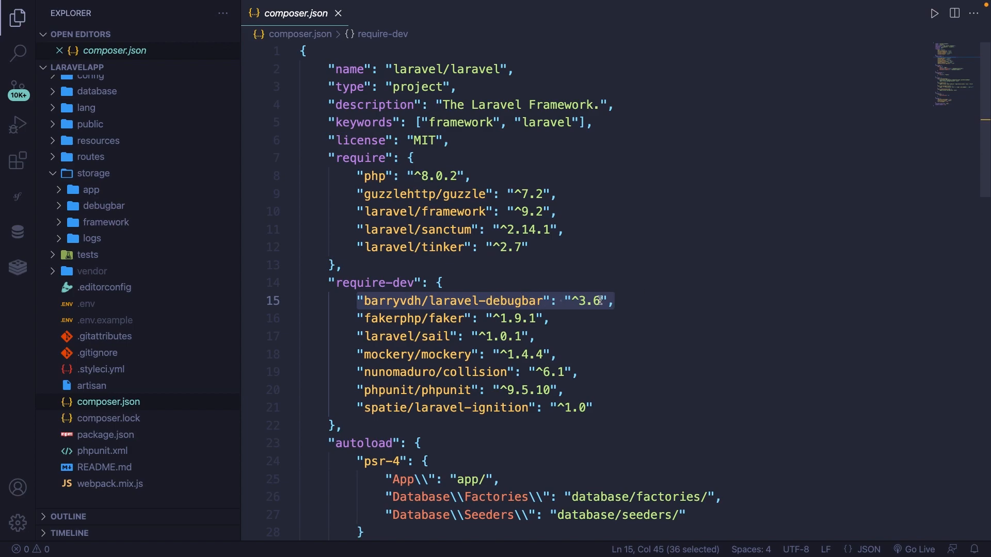
left_click(622, 302)
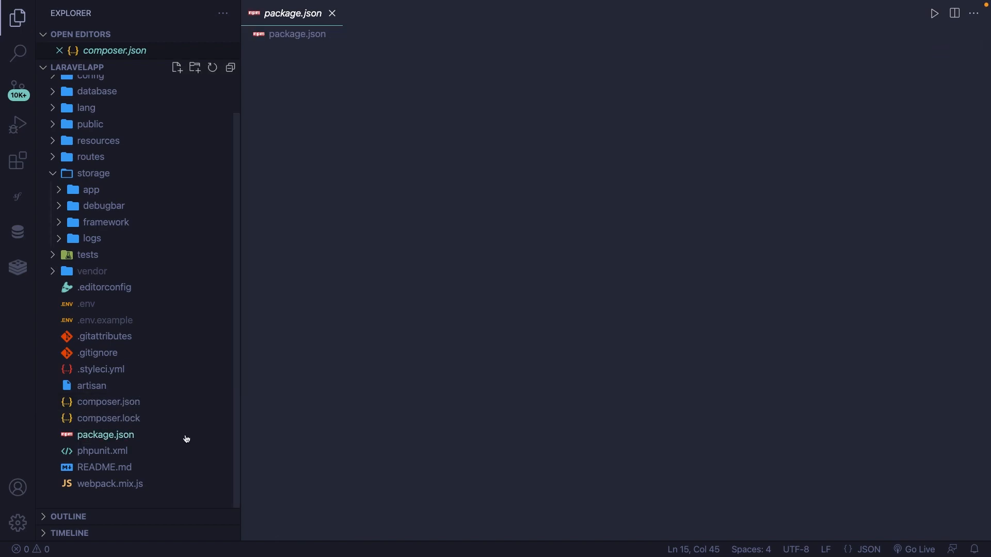
View package.json, phpunit.xml, README.md and webpack.mix.js in turn from the Explorer
left_click(105, 435)
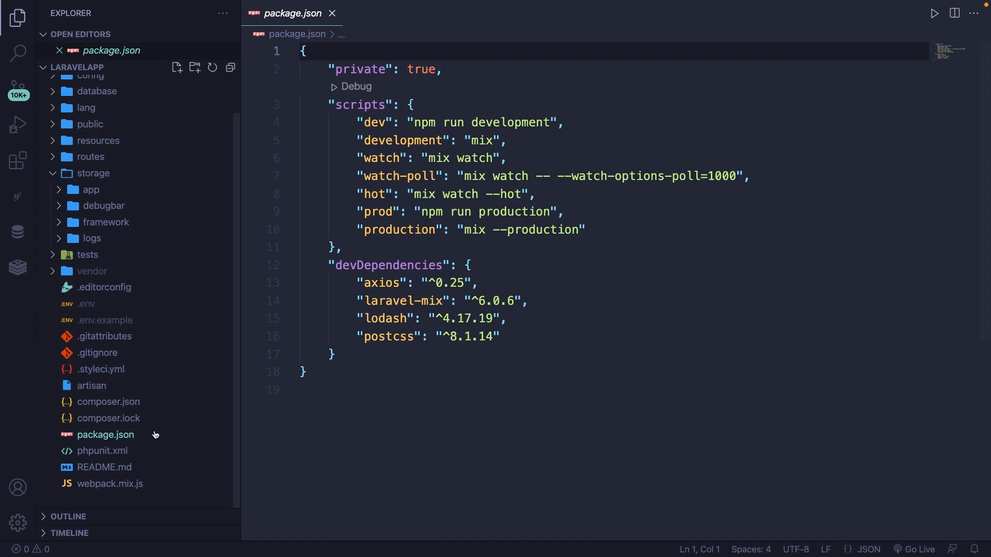
left_click(100, 450)
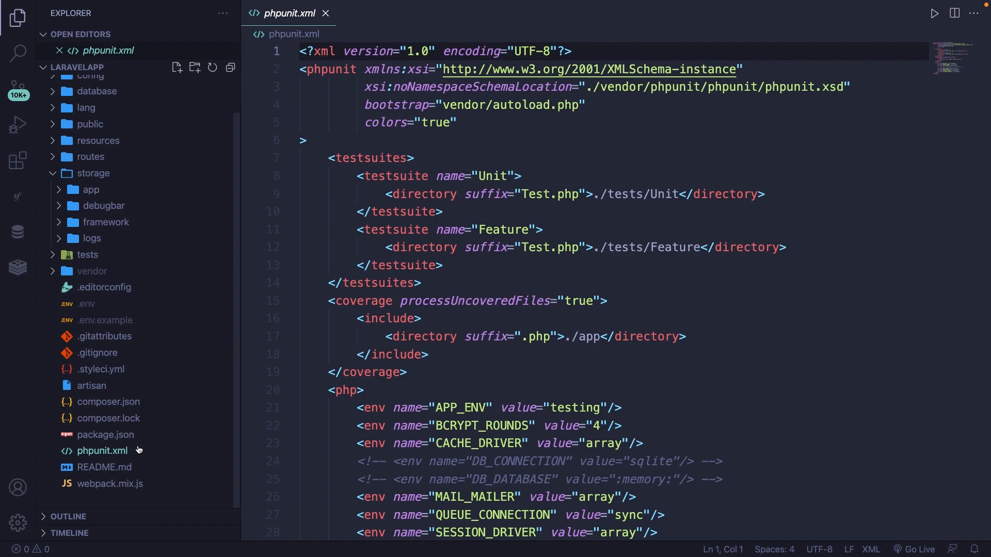
left_click(104, 467)
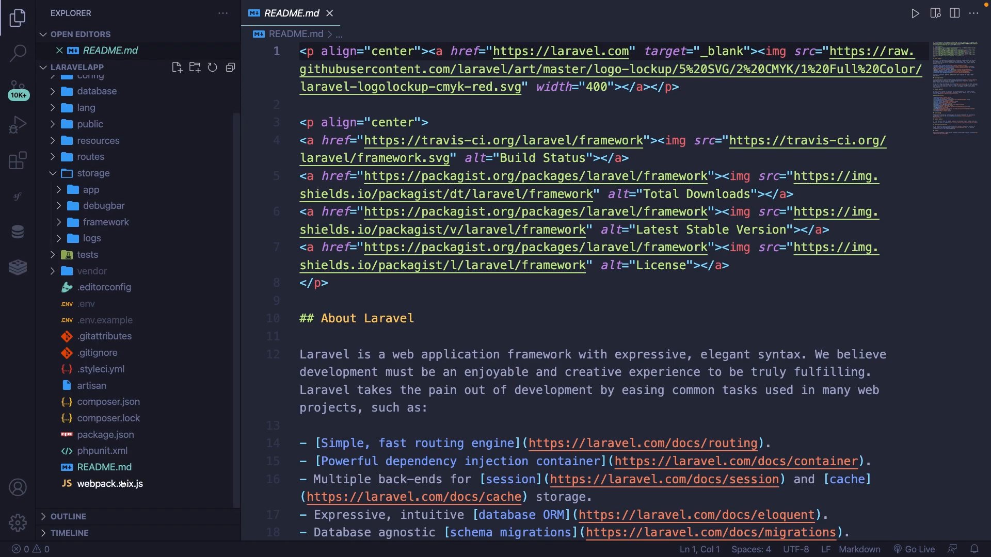
left_click(110, 484)
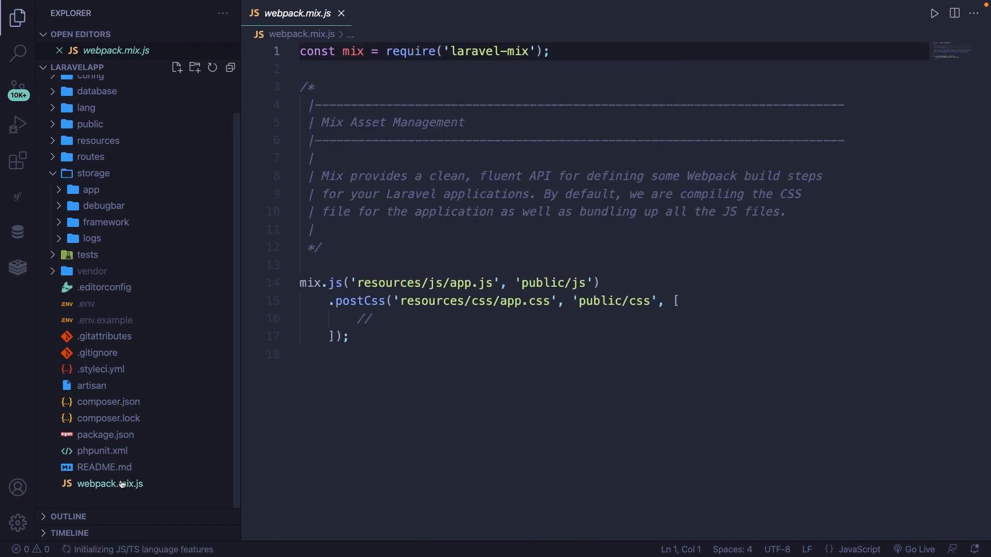